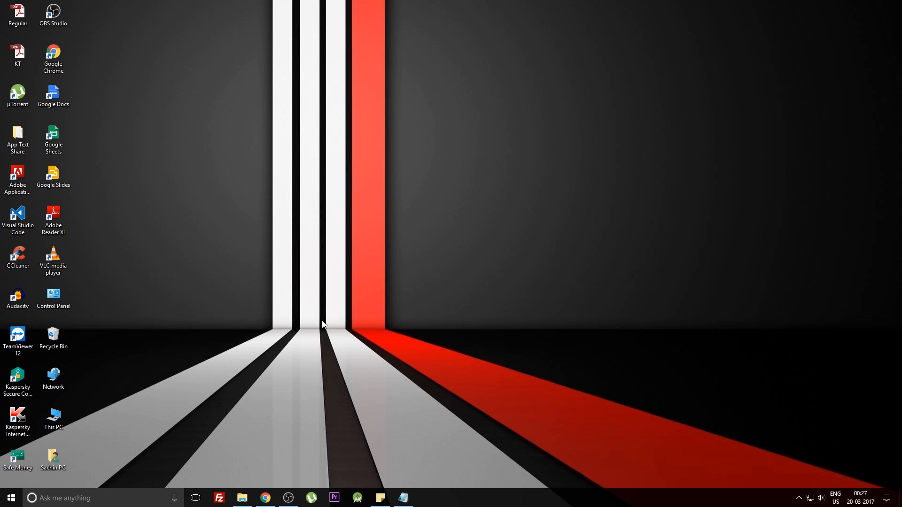
pyautogui.moveTo(273, 483)
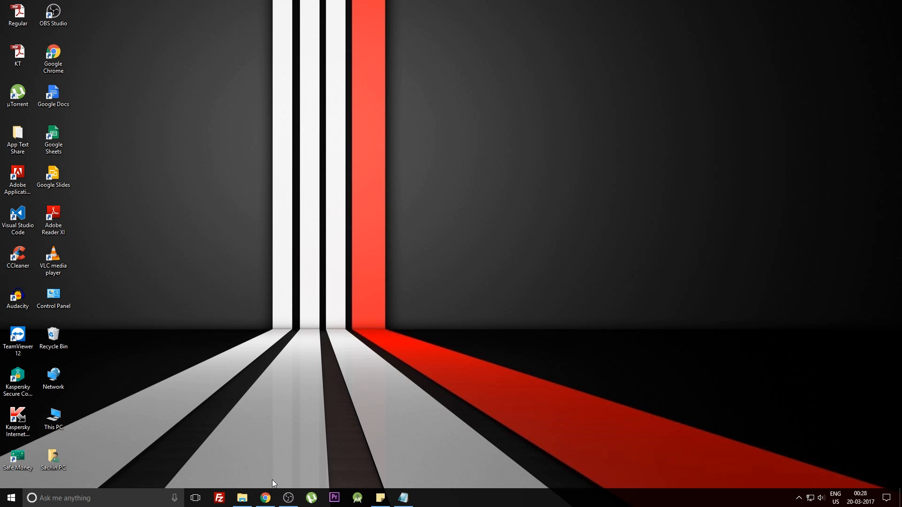
# - Launch Google Chrome from the taskbar to a blank new tab
pyautogui.click(264, 498)
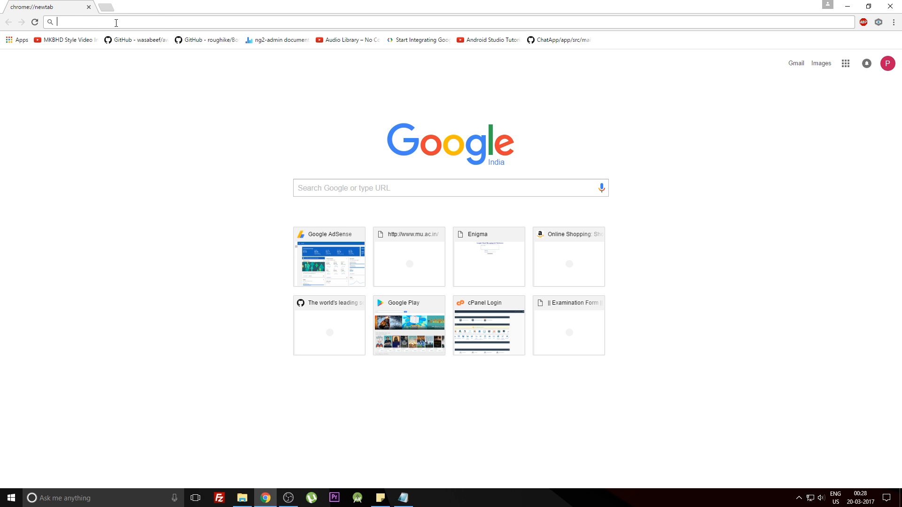
pyautogui.write('data:text/html, <html contenteditable>')
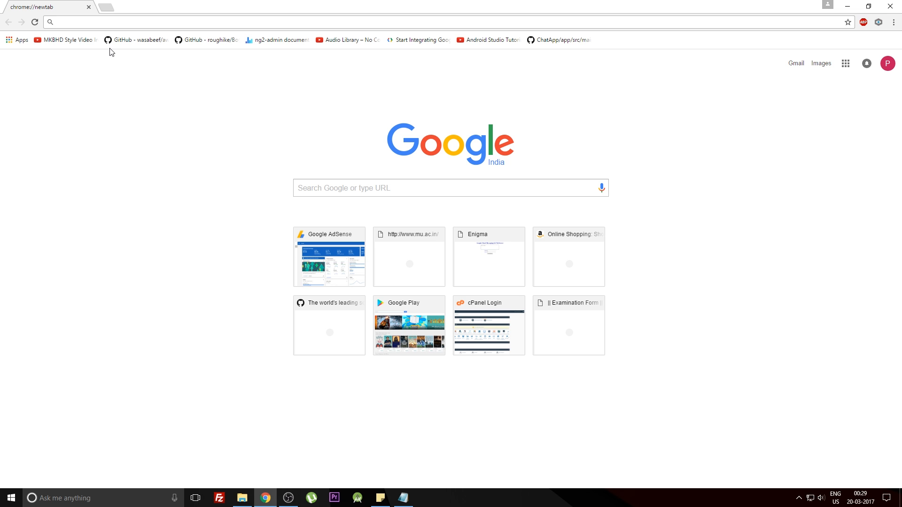
pyautogui.moveTo(235, 504)
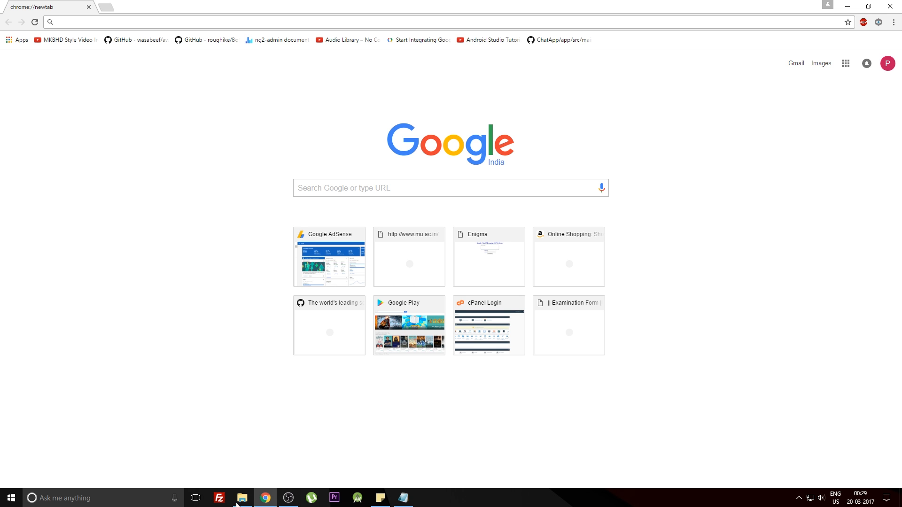
pyautogui.click(241, 498)
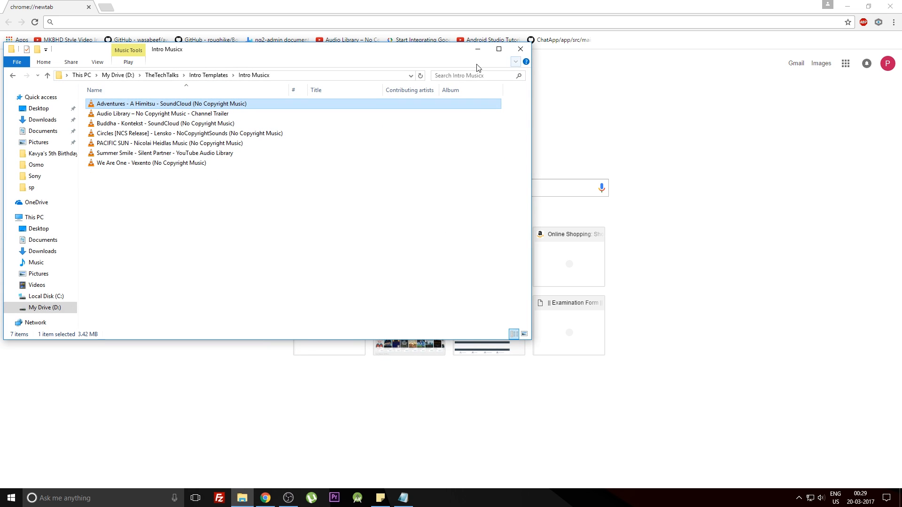
pyautogui.moveTo(171, 103); pyautogui.dragTo(604, 81)
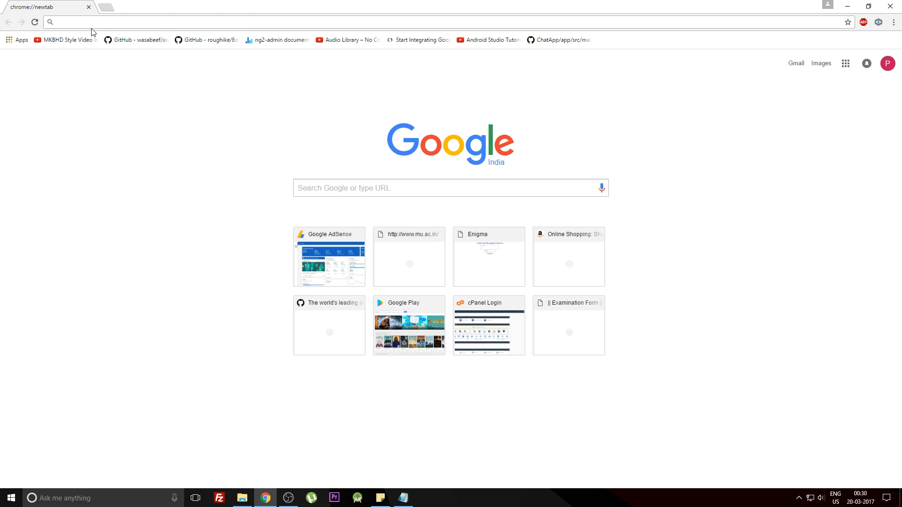
pyautogui.write('http://www.google.com/safebrowsing/diagnostic?site=incognisys.com')
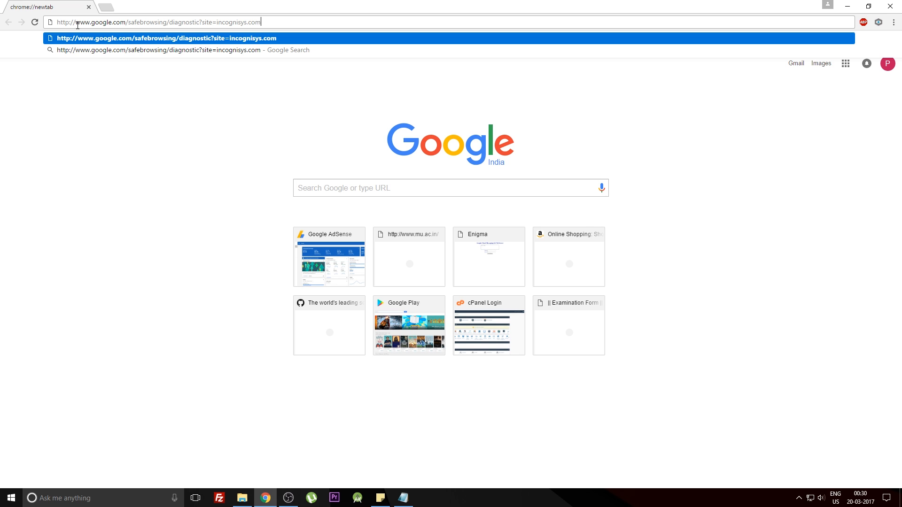
pyautogui.doubleClick(238, 22)
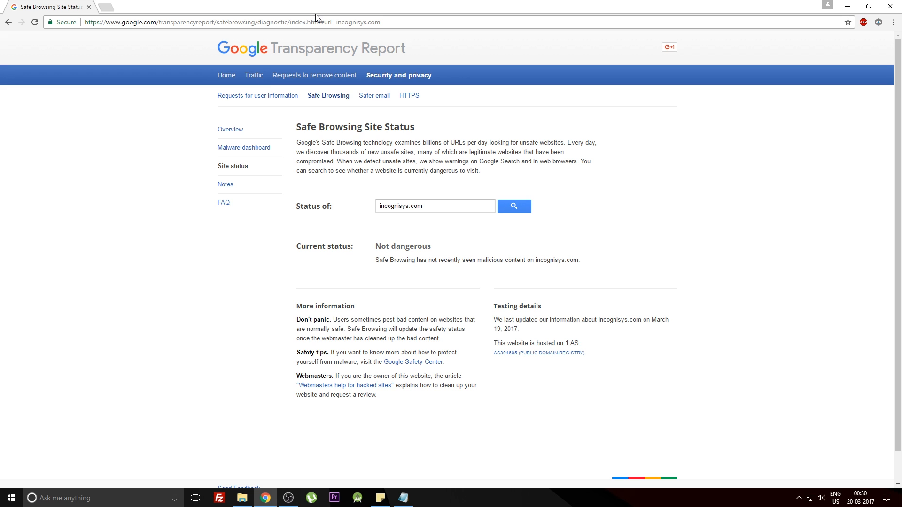
pyautogui.moveTo(320, 180)
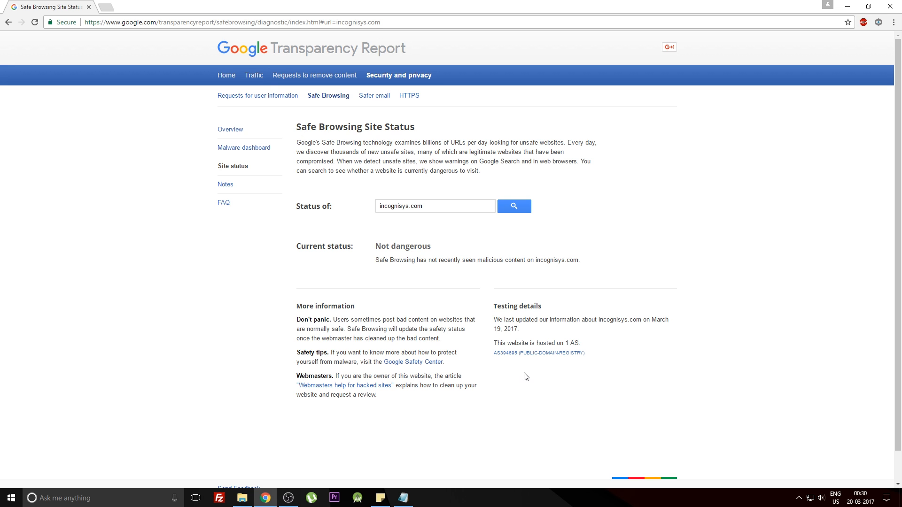
pyautogui.moveTo(481, 376)
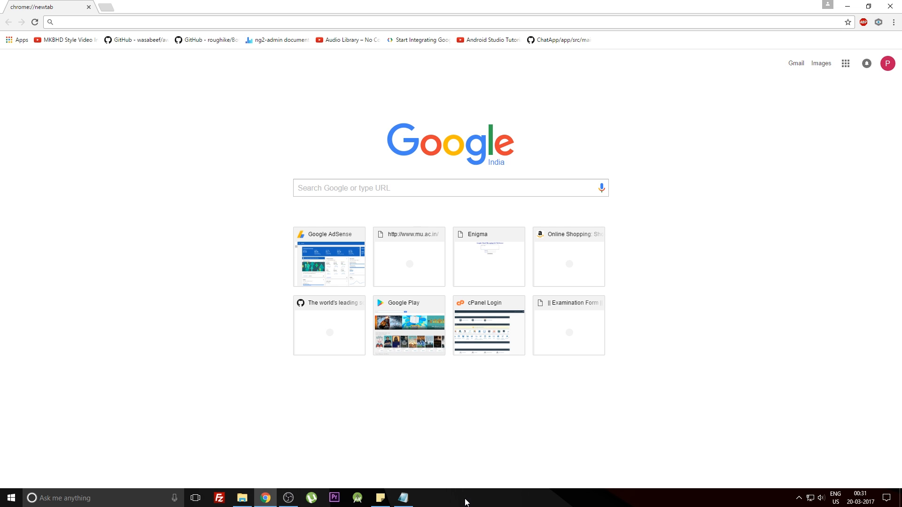
pyautogui.click(426, 498)
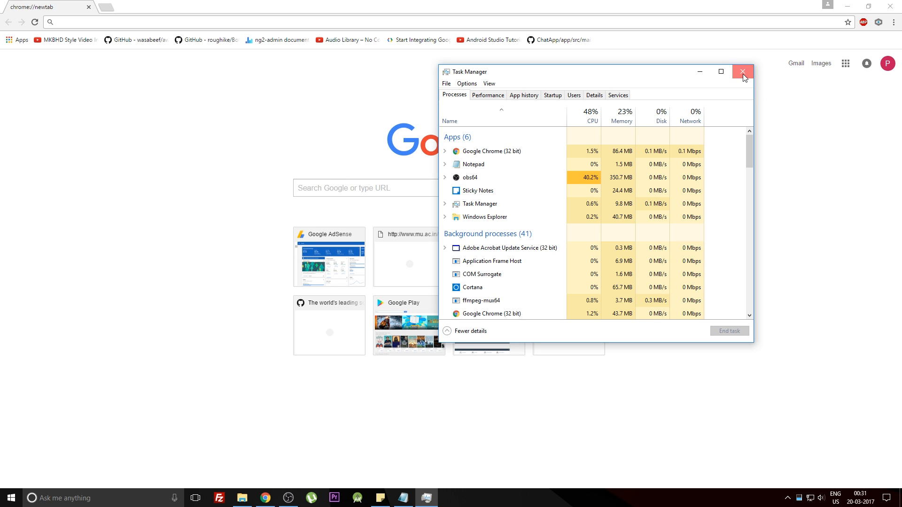
pyautogui.click(742, 72)
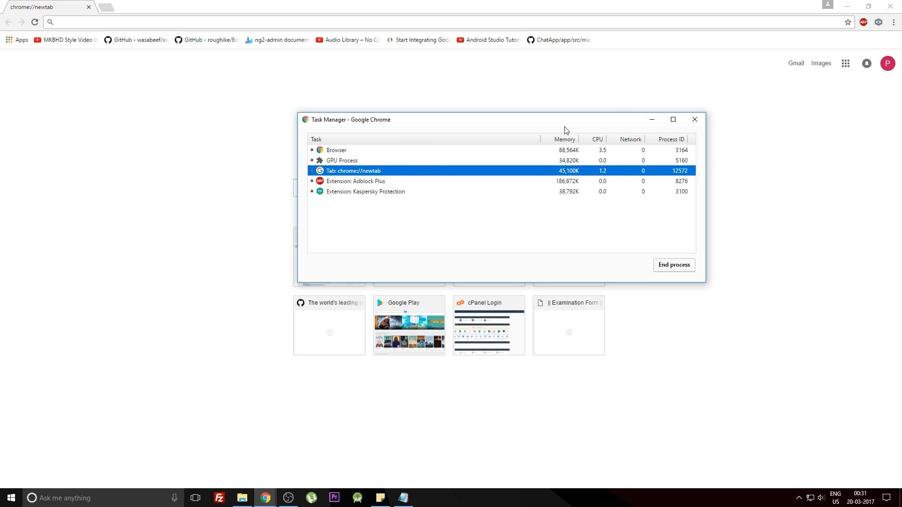
pyautogui.moveTo(487, 167)
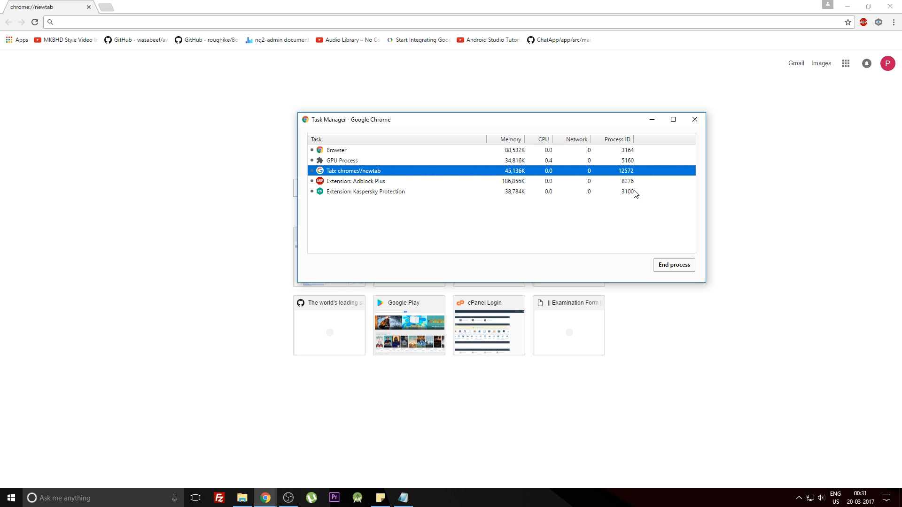
pyautogui.moveTo(522, 189)
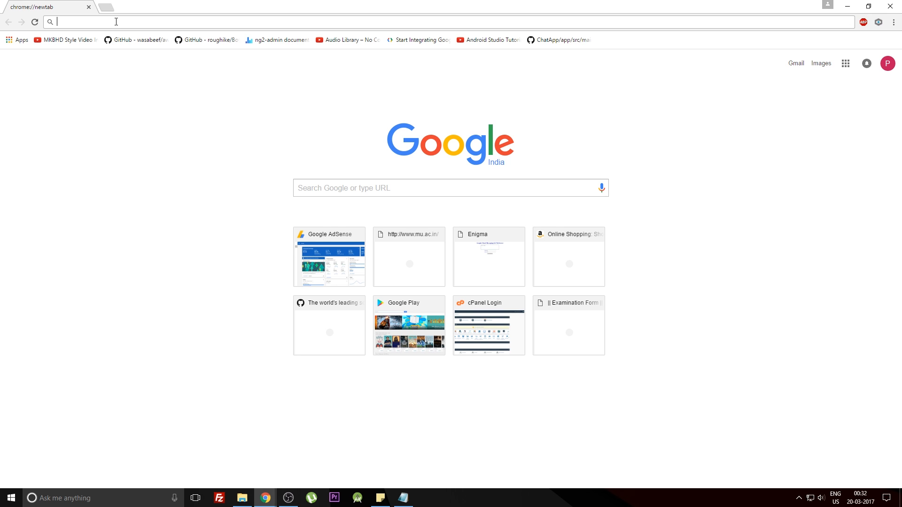
# - Go to youtube.com and open The Tech Talks' Top 10 Dangerous Linux Commands video
pyautogui.write('youtube.com')
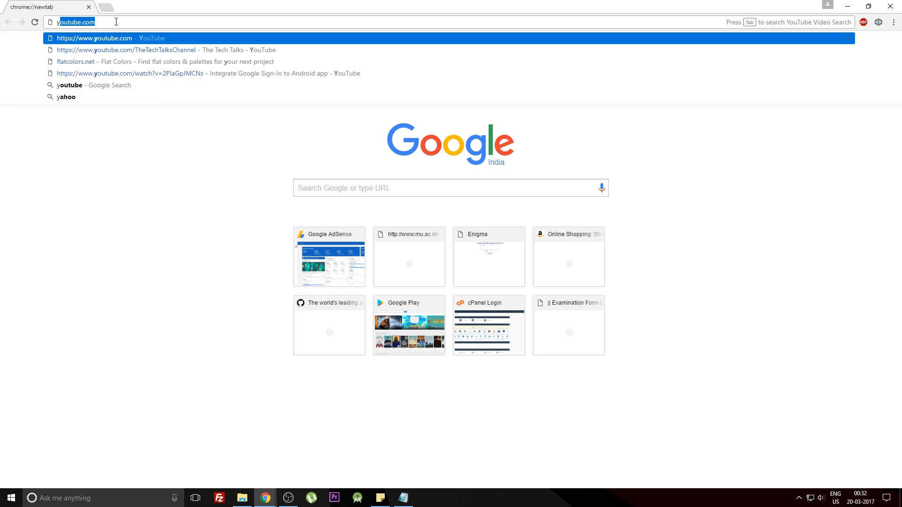
pyautogui.click(125, 49)
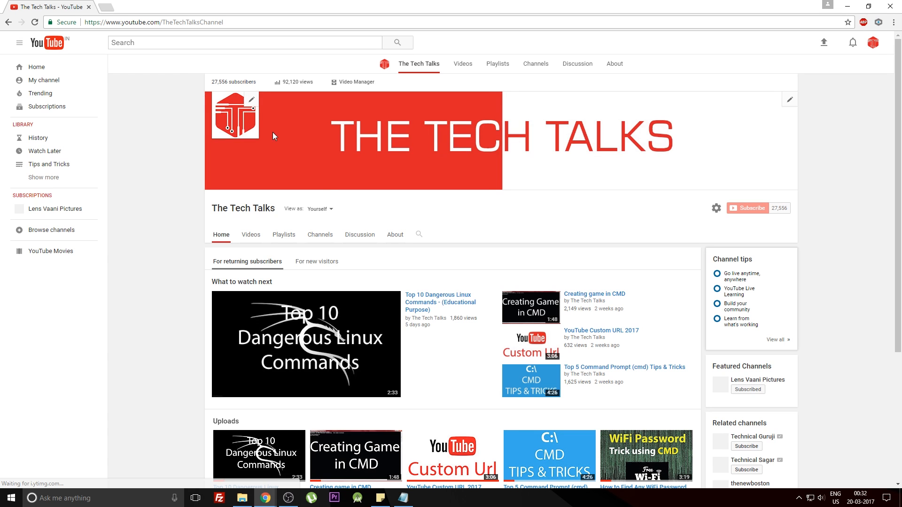
pyautogui.click(440, 232)
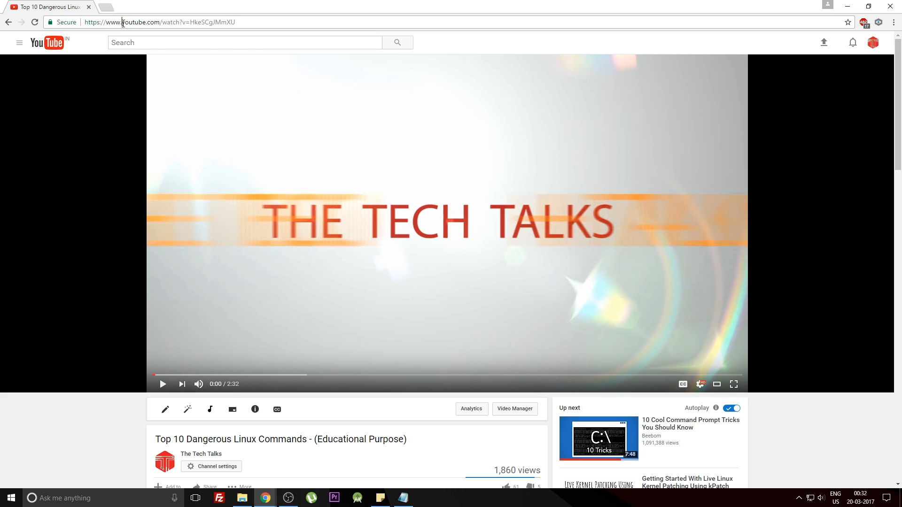
# - Load the video in gifs.com by prefixing 'gifs' to the URL and set the GIF start to 02:19
pyautogui.write('gifs')
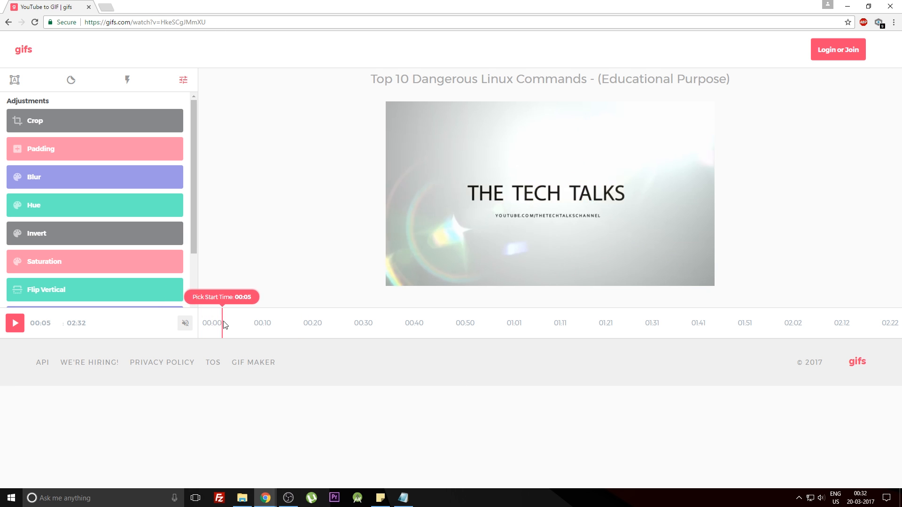
pyautogui.click(545, 322)
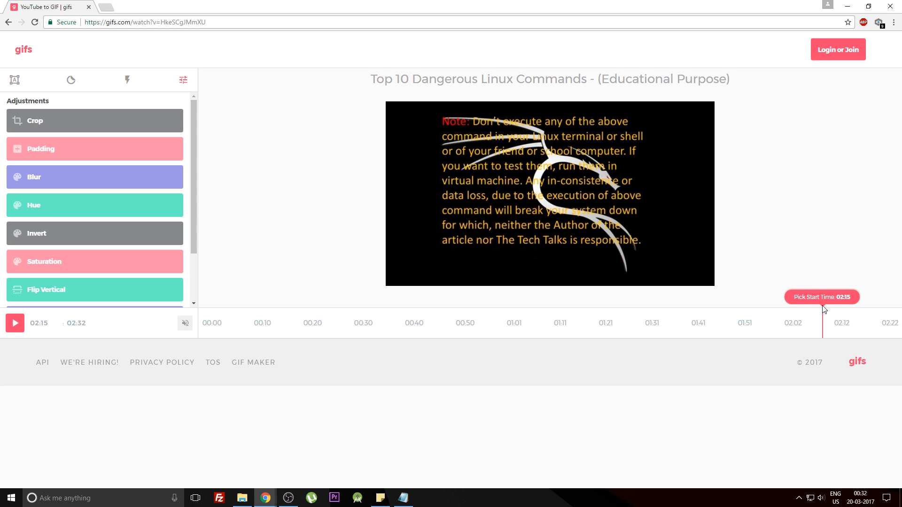
pyautogui.moveTo(824, 322); pyautogui.dragTo(839, 322)
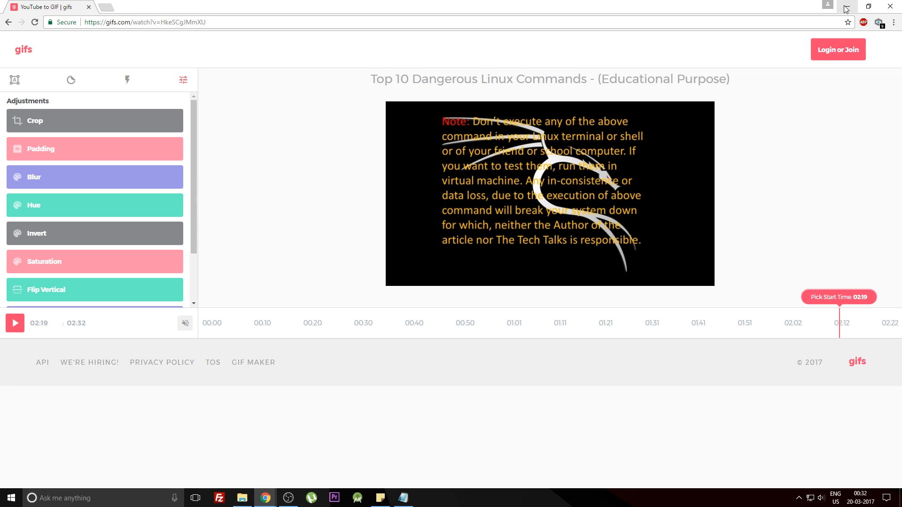
pyautogui.moveTo(846, 9)
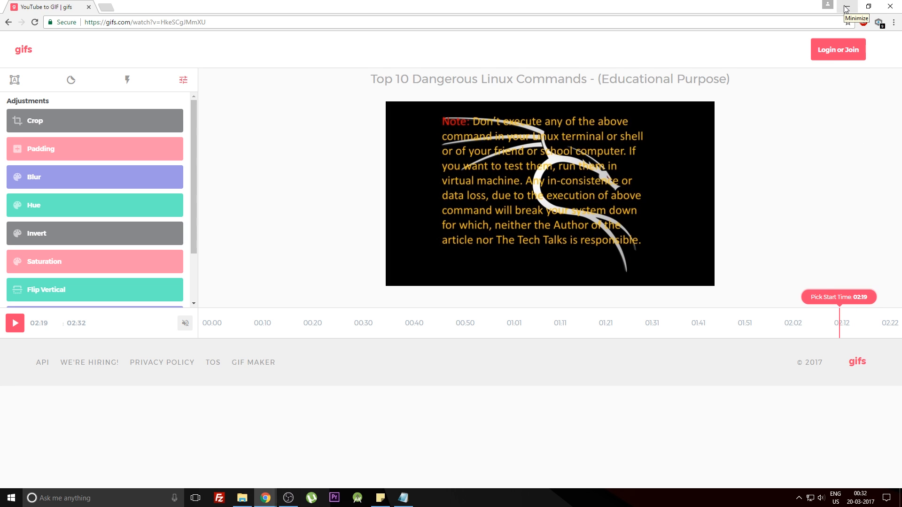